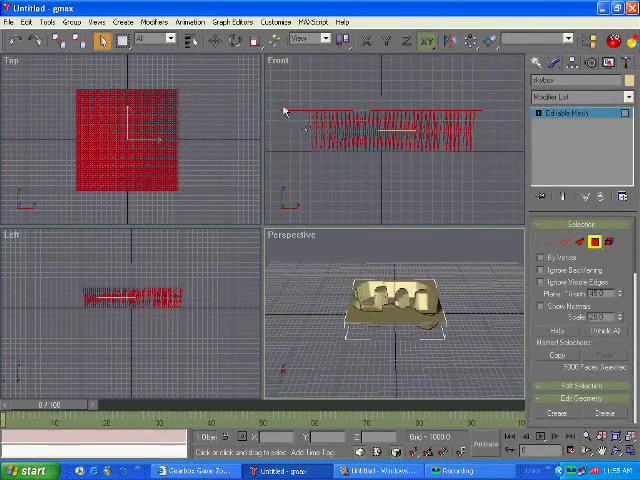
- Select the skybox's top sky faces by their material ID
left_click(600, 331)
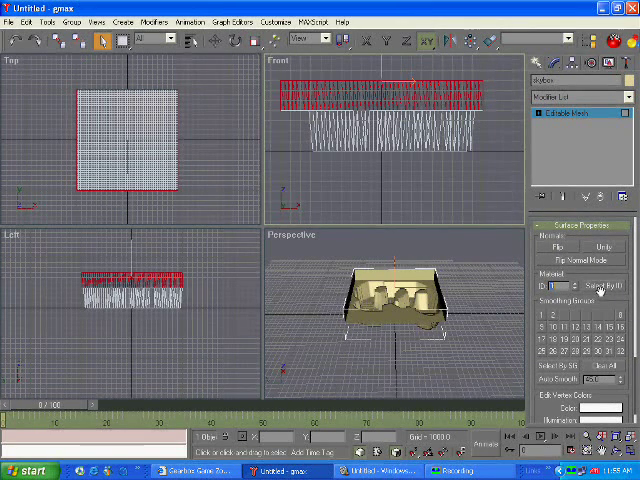
left_click(600, 284)
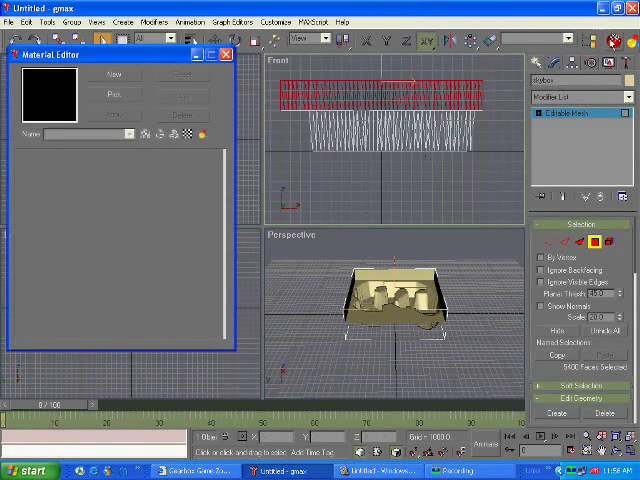
- Make a new Standard material named sky and pick its diffuse colour
left_click(113, 76)
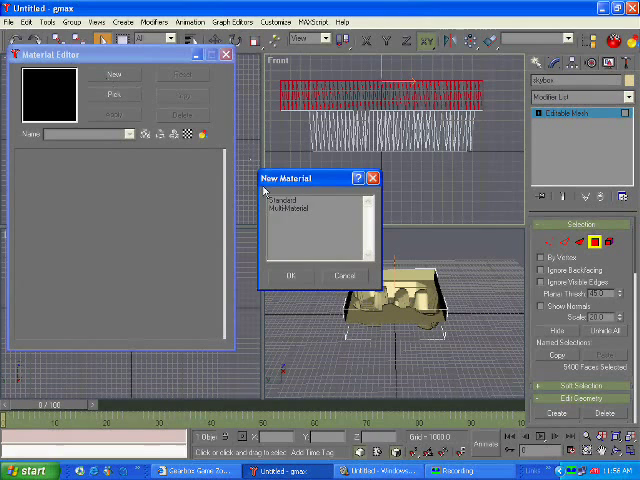
left_click(293, 275)
type("sky")
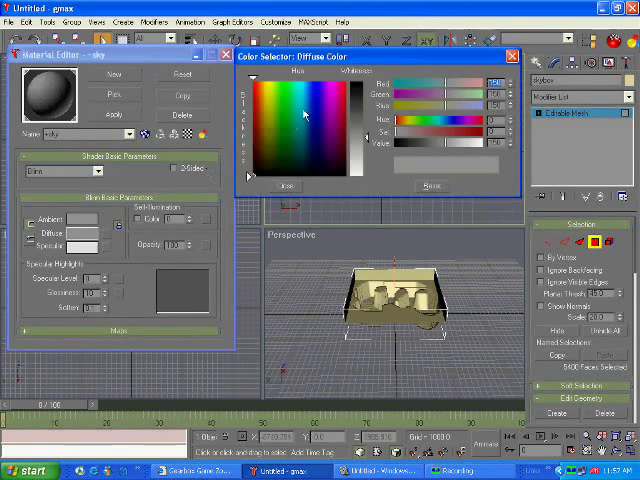
left_click(310, 90)
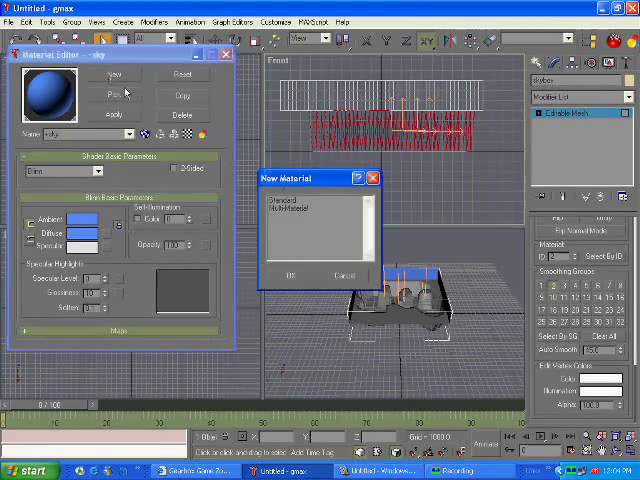
- Apply the blue sky material to the top faces and start another new material
left_click(290, 274)
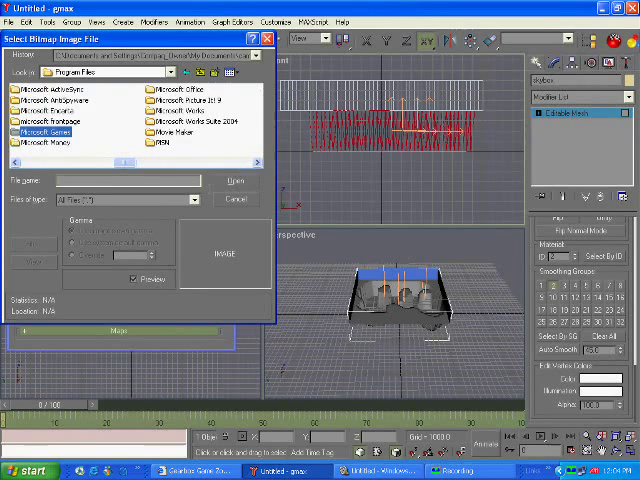
- Load the dangercanyon cliff walls bitmap from Halo Custom Edition levels as the diffuse map
double_click(45, 130)
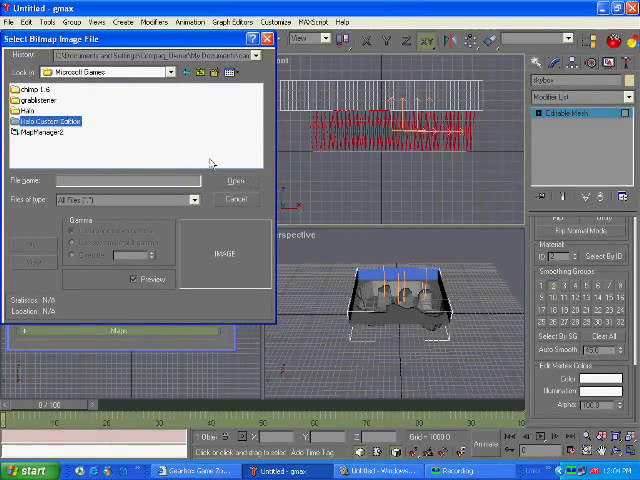
double_click(40, 120)
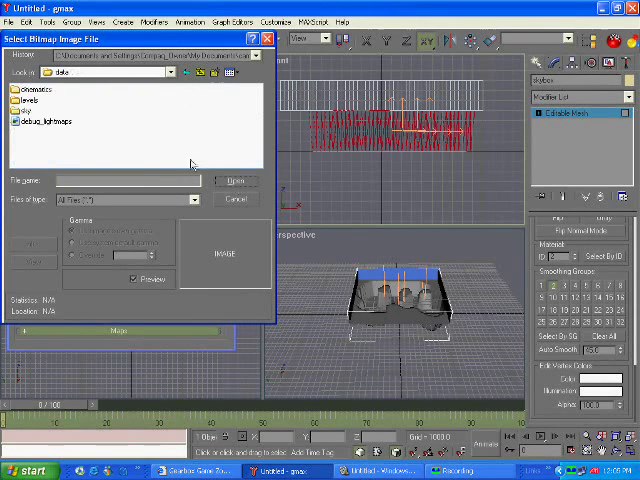
double_click(40, 100)
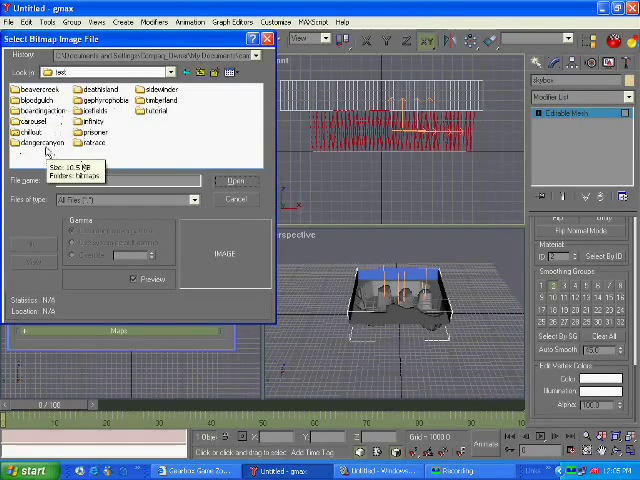
double_click(38, 146)
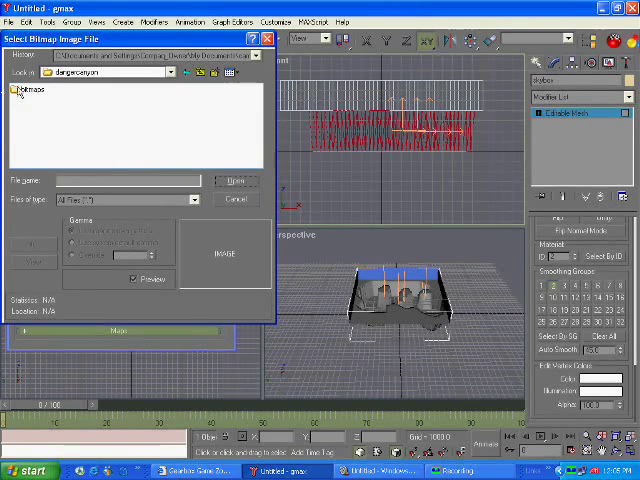
double_click(35, 90)
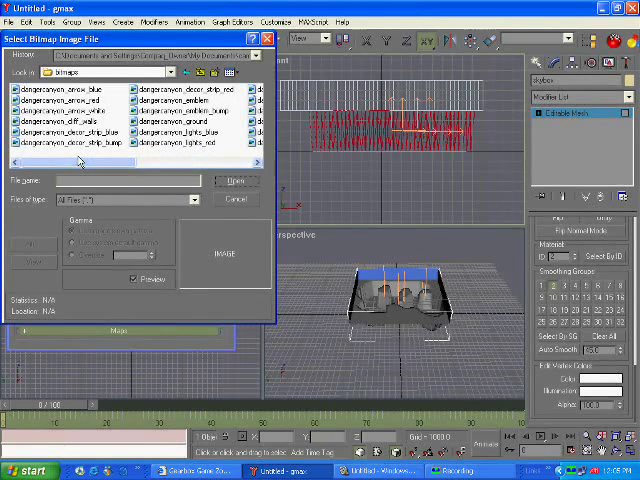
left_click(60, 119)
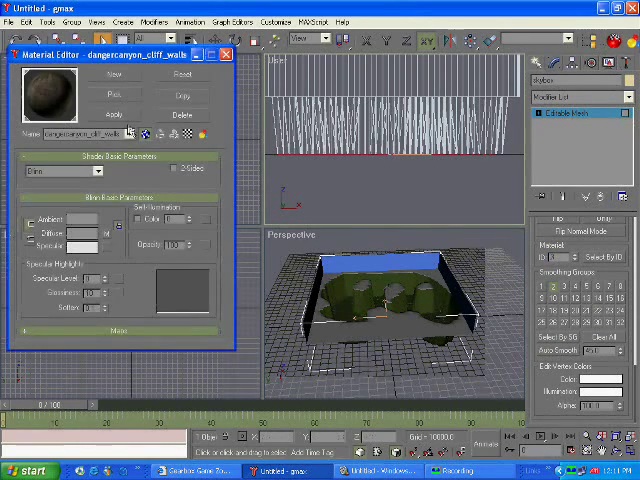
- Create a Standard material with the dangercanyon_ground bitmap as its diffuse map
left_click(114, 74)
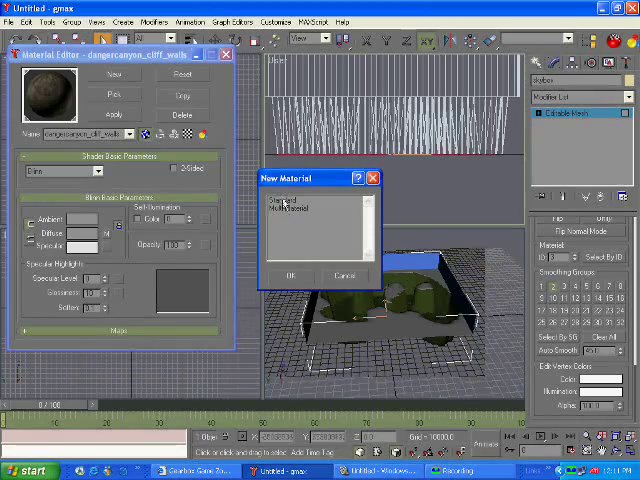
left_click(291, 275)
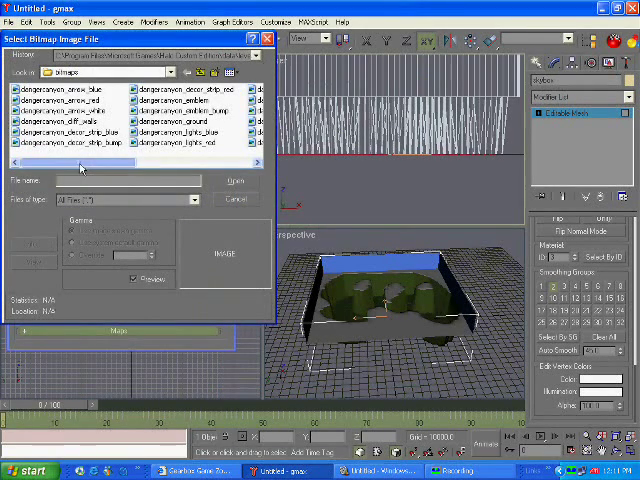
left_click(180, 120)
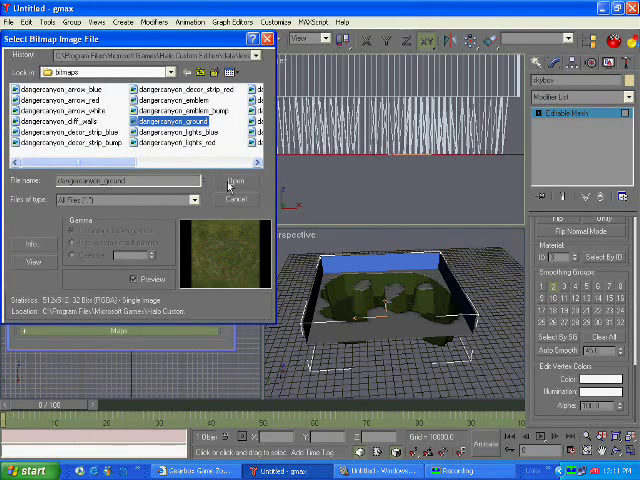
left_click(231, 183)
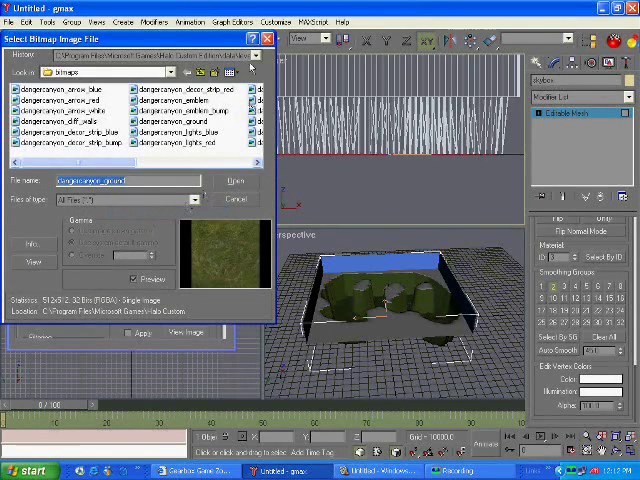
left_click(233, 181)
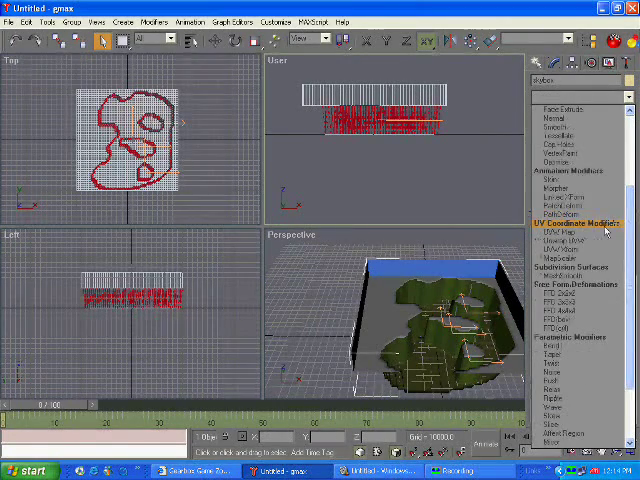
- Apply a UVW Map modifier to the canyon terrain mesh
left_click(578, 222)
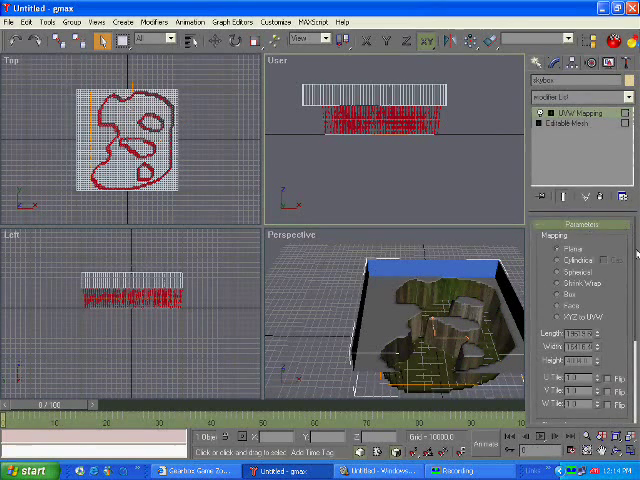
scroll("down", 3)
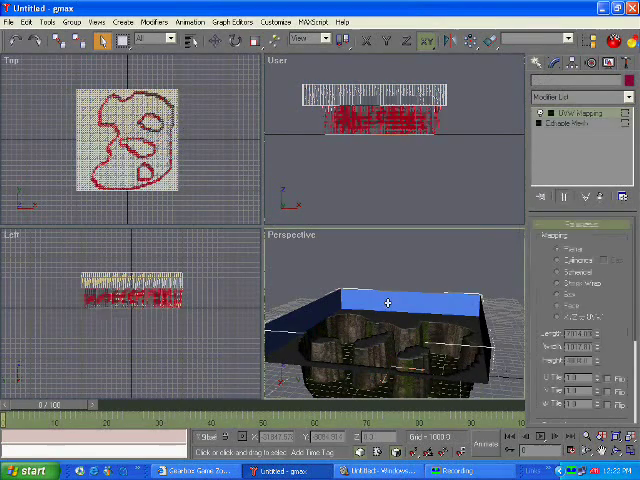
- Add a UVW Map modifier to the selected ground faces and orbit to inspect
right_click(390, 300)
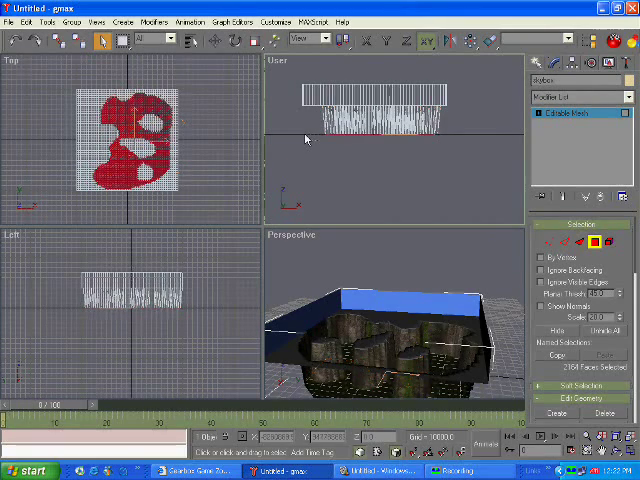
left_click(580, 97)
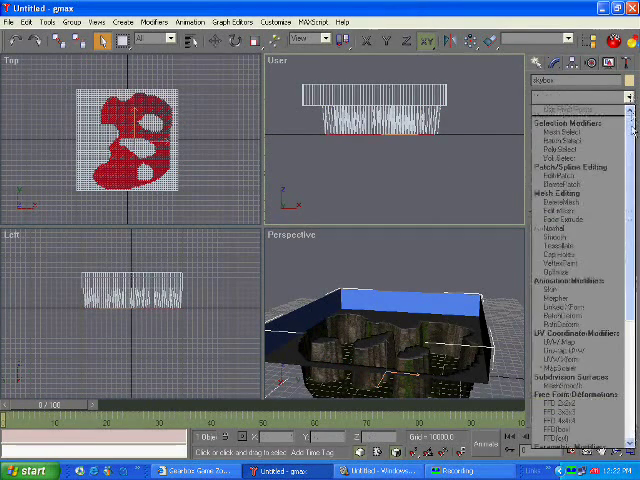
scroll("down", 3)
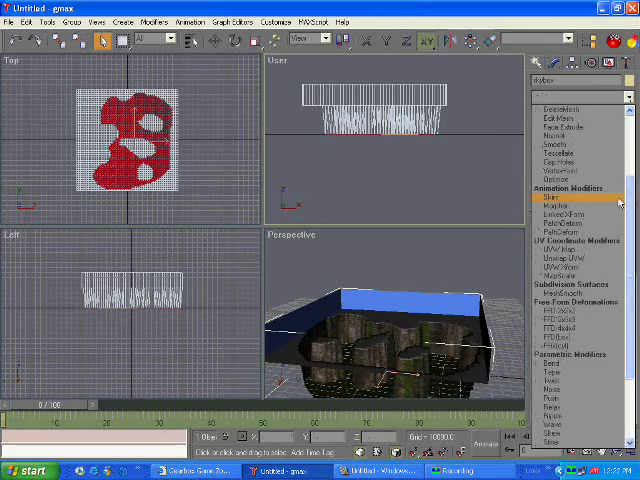
left_click(565, 243)
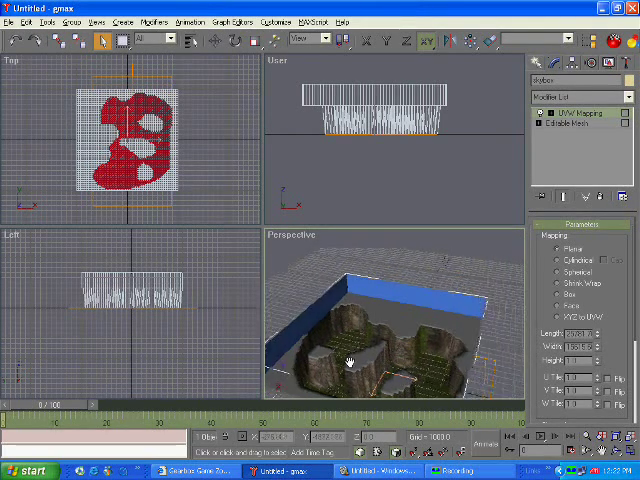
left_click_drag(350, 360, 410, 300)
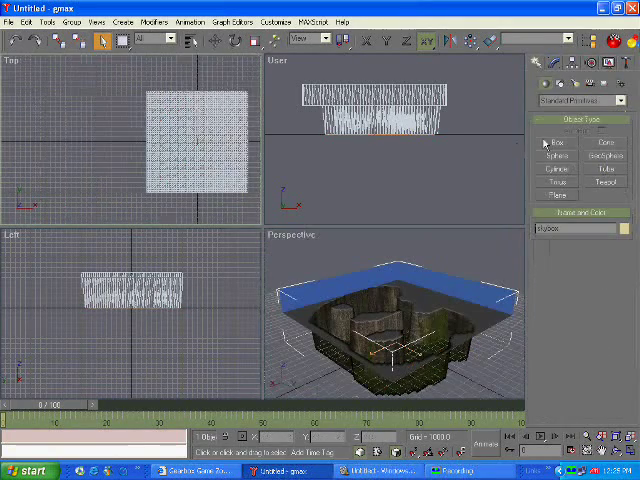
- Create a box primitive named frame beside the map mesh
left_click(553, 143)
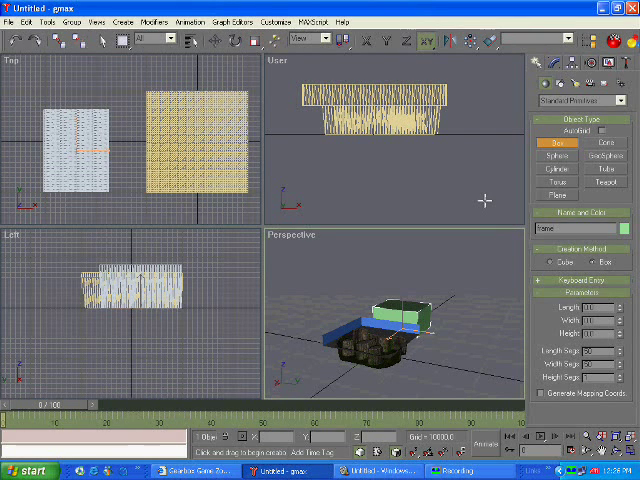
mouse_move(420, 210)
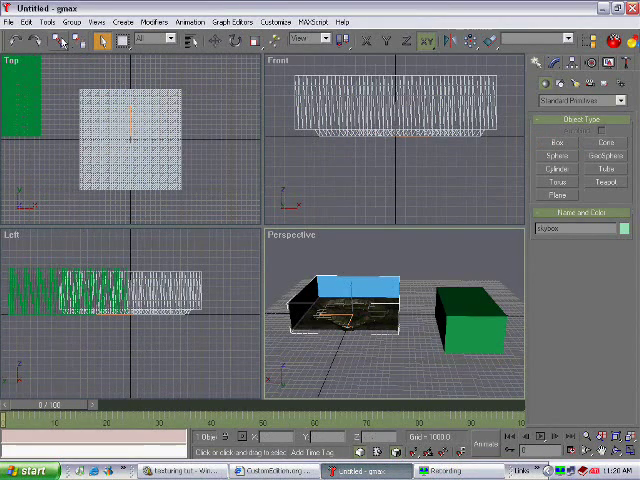
- Open the MAXScript utility from the Utilities panel to reach Chimp
left_click(62, 40)
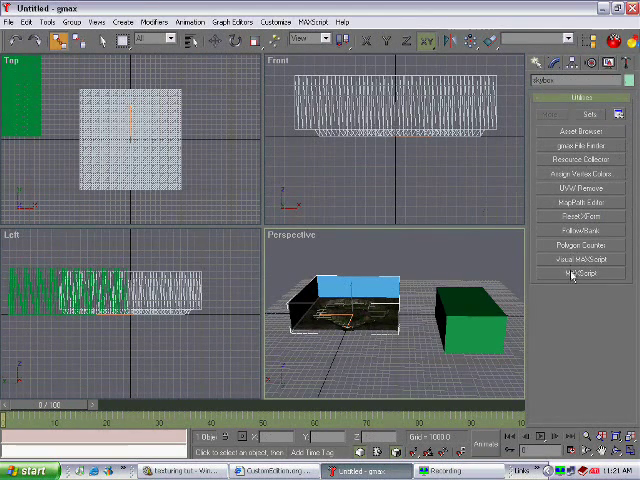
left_click(580, 273)
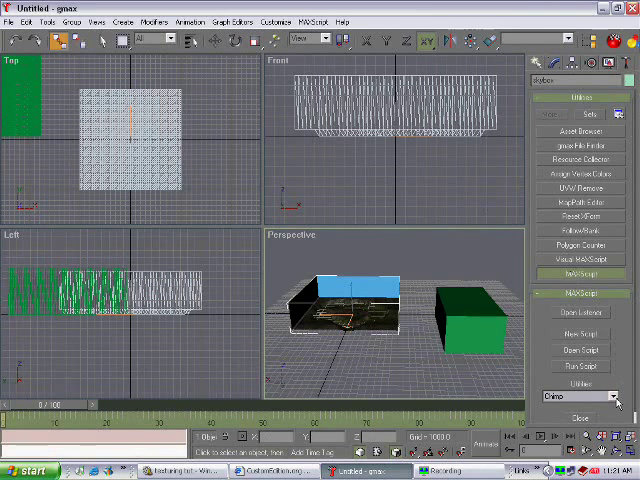